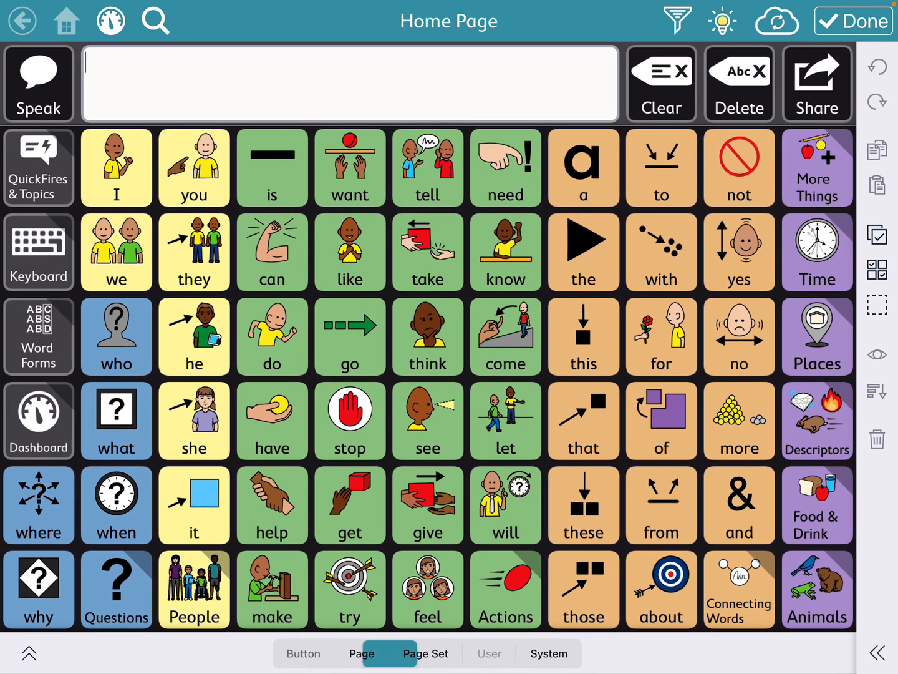
Choose Touch Exit as the user's access method from the Access Method list.
{"action": "left_click", "coordinate": [489, 654]}
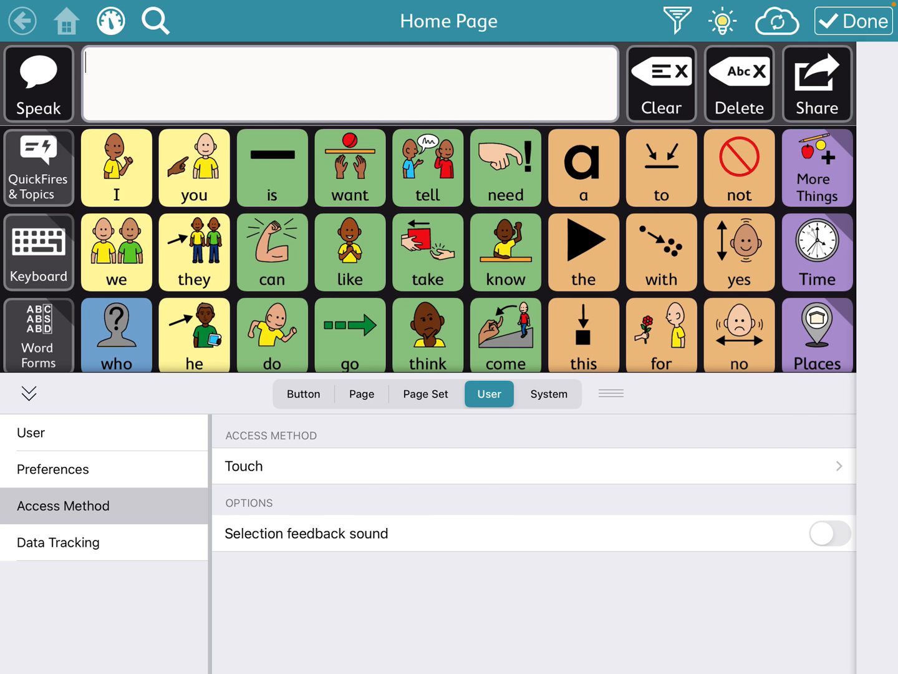
{"action": "left_click", "coordinate": [530, 466]}
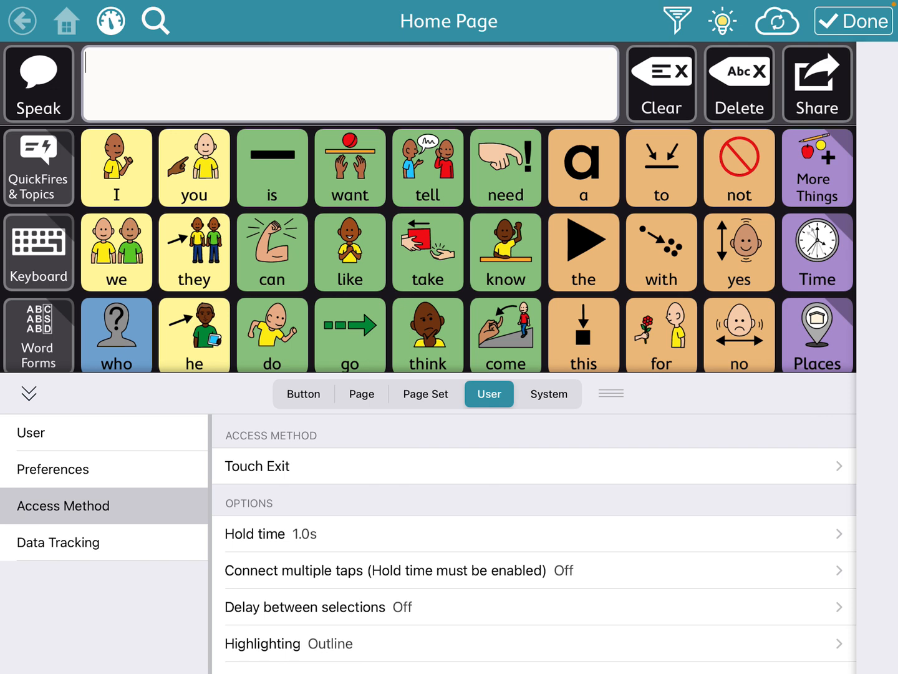
Review the Hold Time option, then finish editing and return to the word page.
{"action": "left_click", "coordinate": [270, 533]}
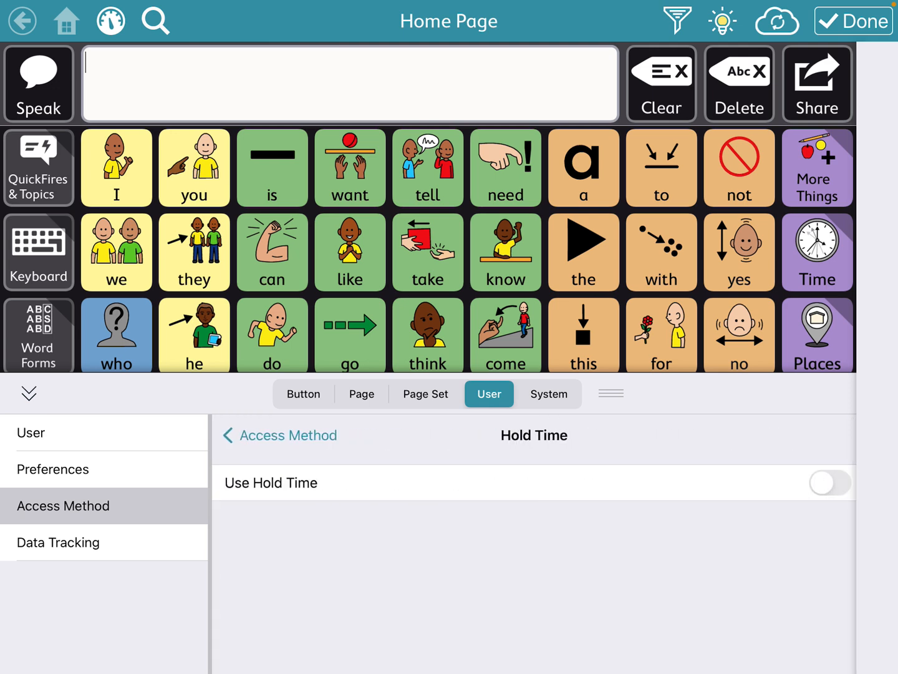
{"action": "left_click", "coordinate": [830, 483]}
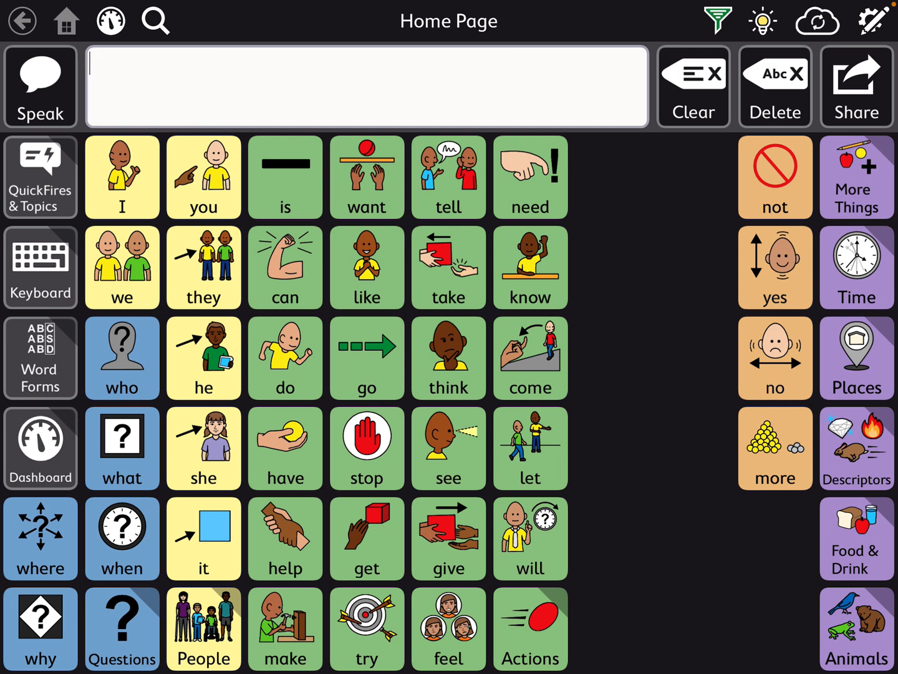
Test Touch Exit on you, want, think and go so the message reads Go, then reopen user settings.
{"action": "left_click", "coordinate": [203, 178]}
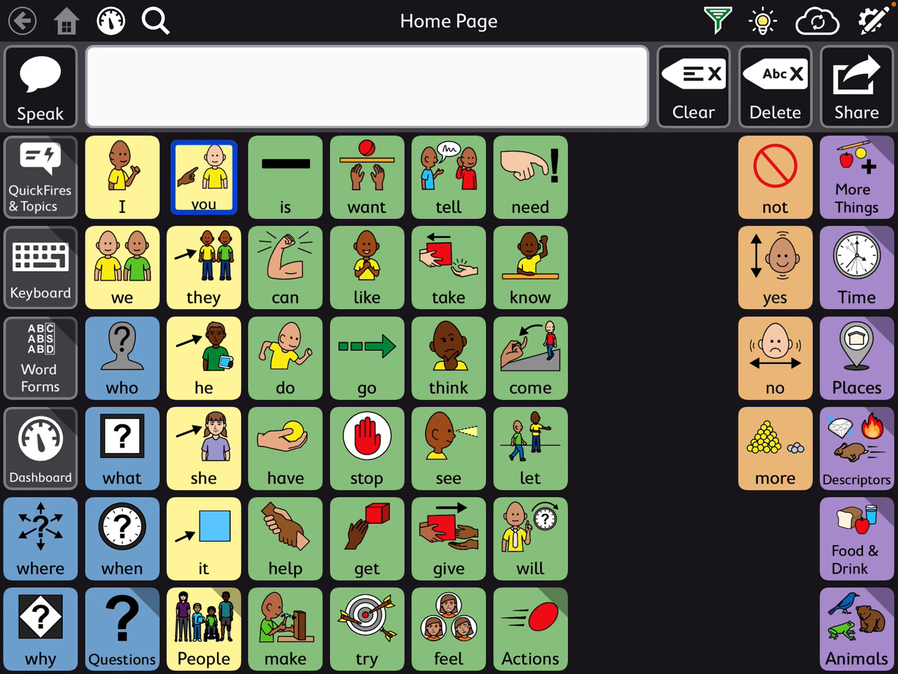
{"action": "left_click", "coordinate": [366, 177]}
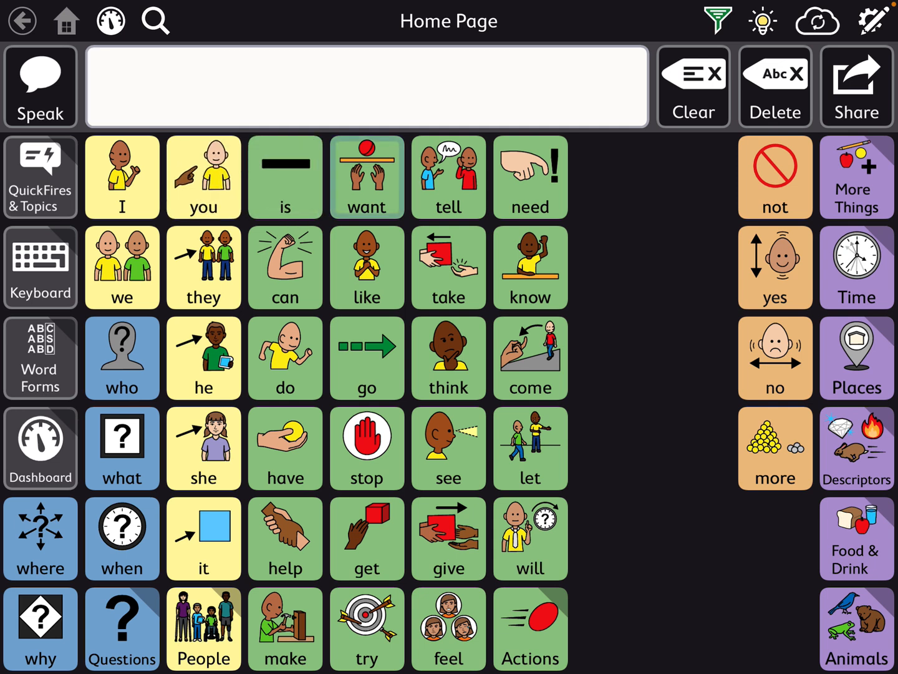
{"action": "left_click", "coordinate": [448, 177]}
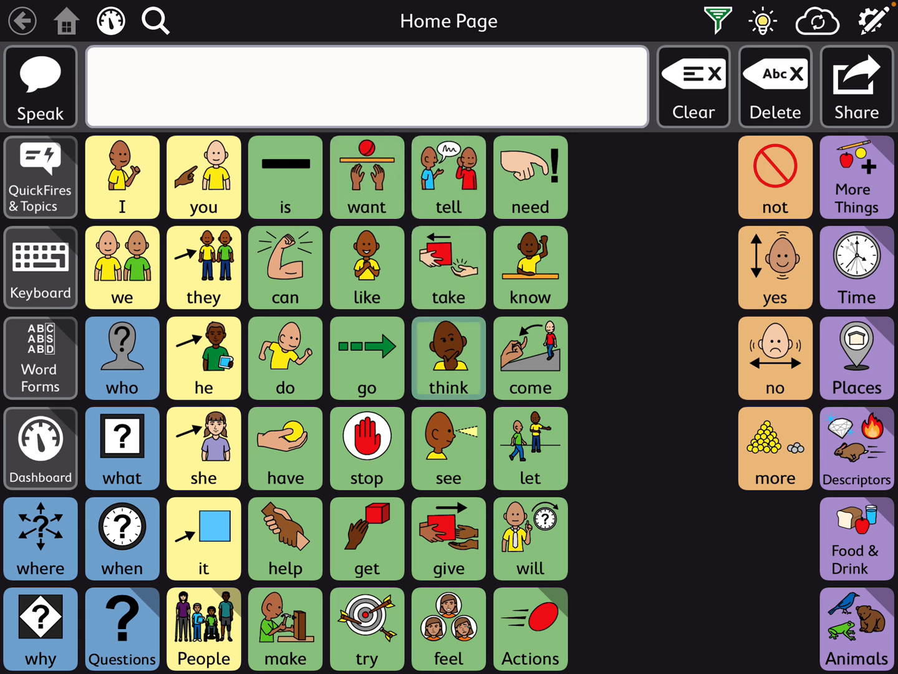
{"action": "left_click", "coordinate": [366, 356]}
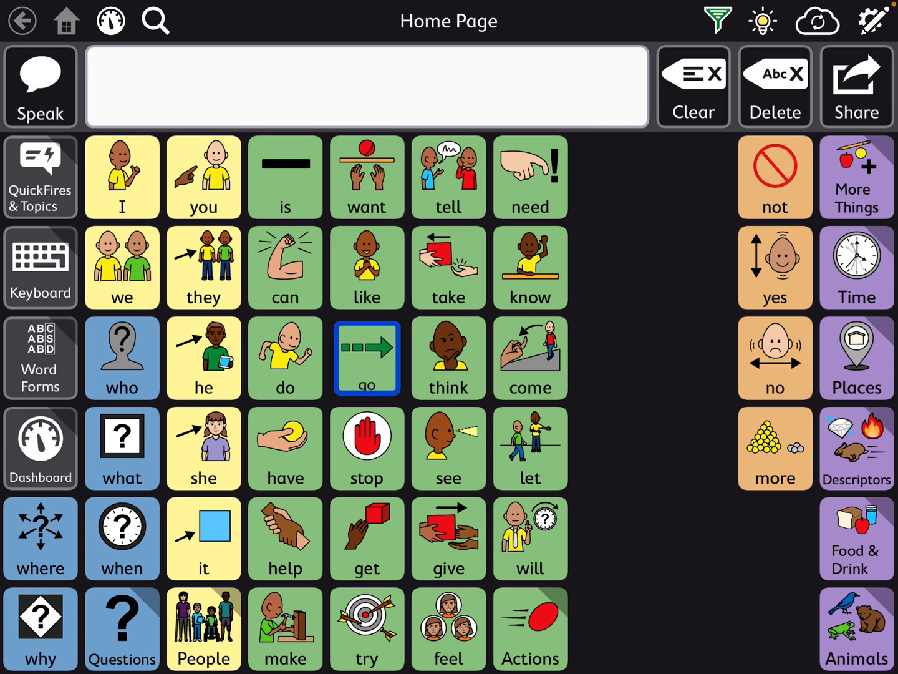
{"action": "left_click", "coordinate": [367, 357]}
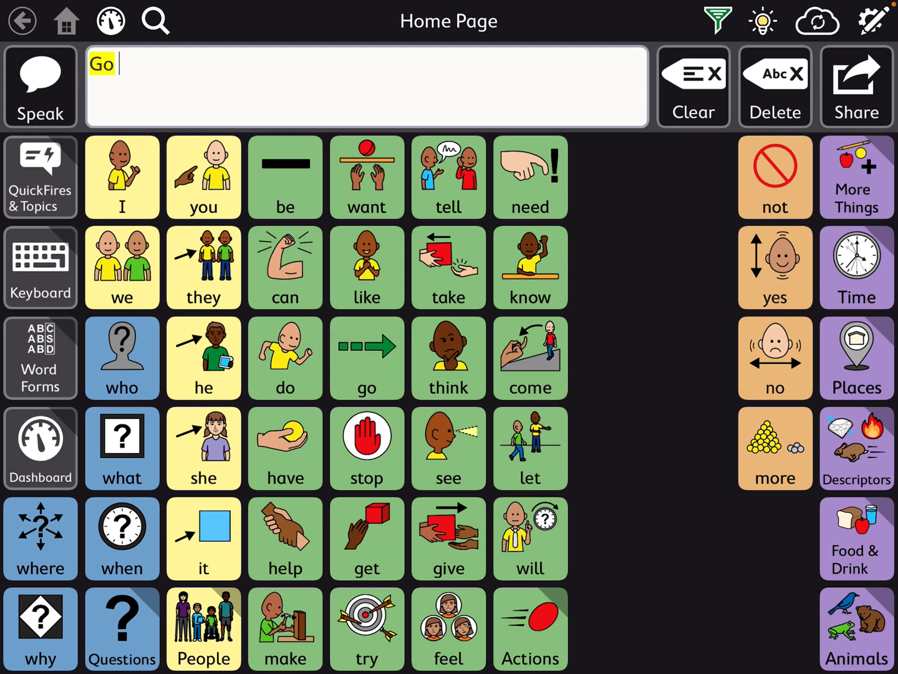
{"action": "left_click", "coordinate": [367, 86]}
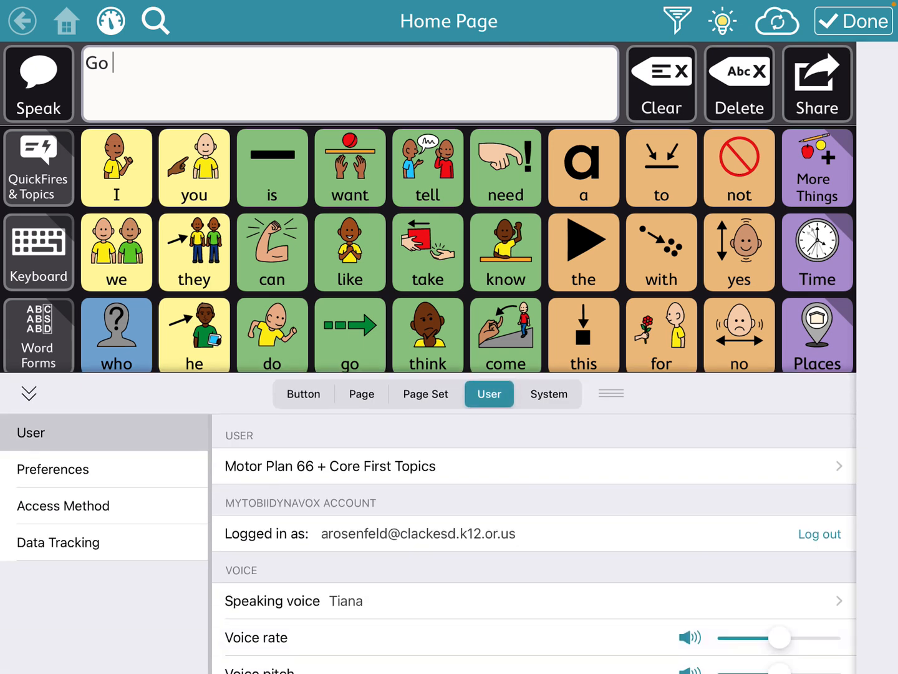
Keep Touch Exit as the access method, recheck Hold Time, and finish editing.
{"action": "left_click", "coordinate": [62, 505]}
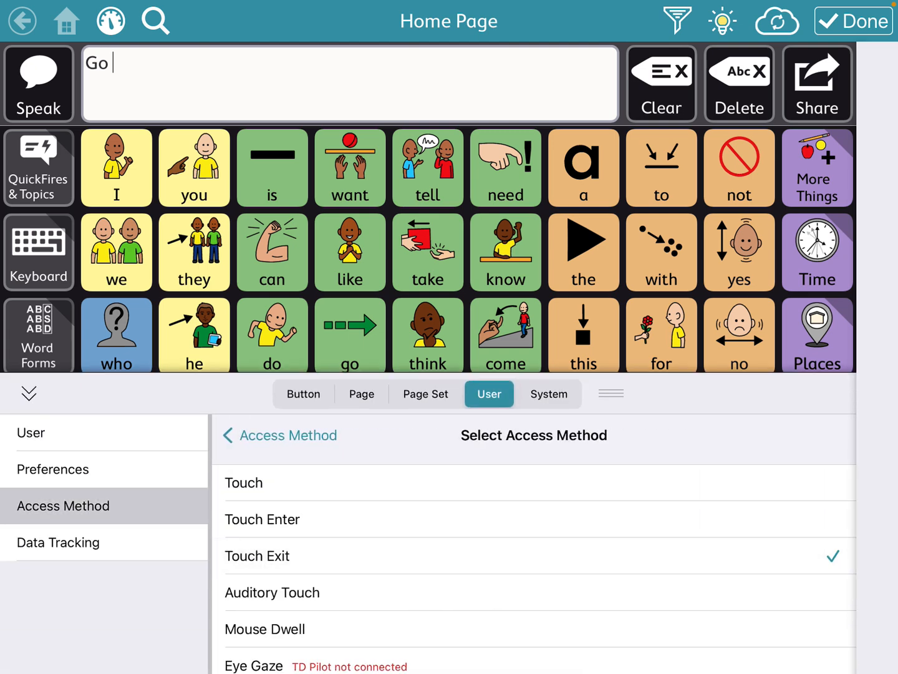
{"action": "left_click", "coordinate": [257, 555]}
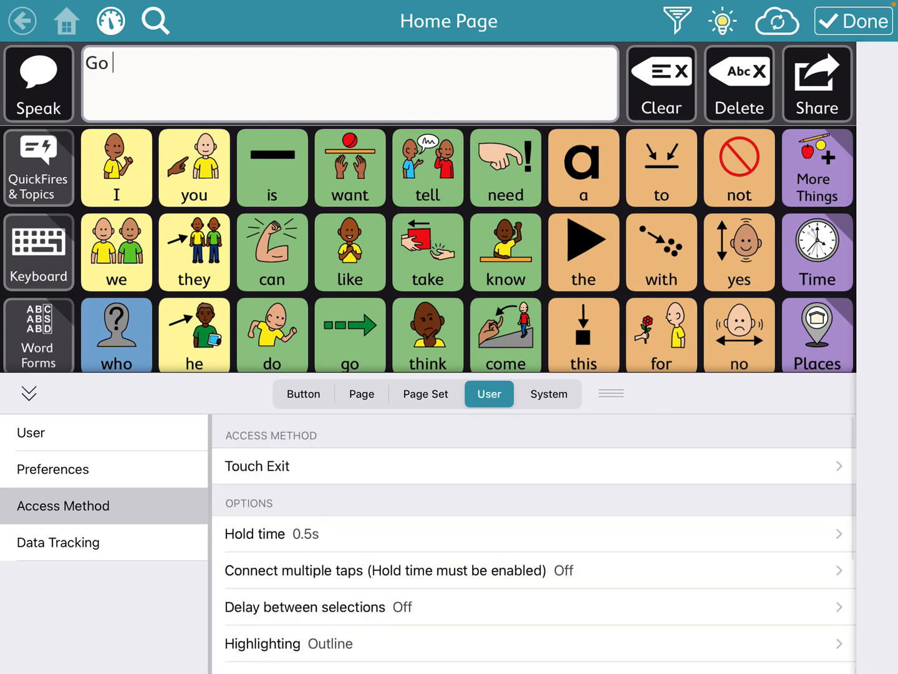
{"action": "left_click", "coordinate": [270, 534]}
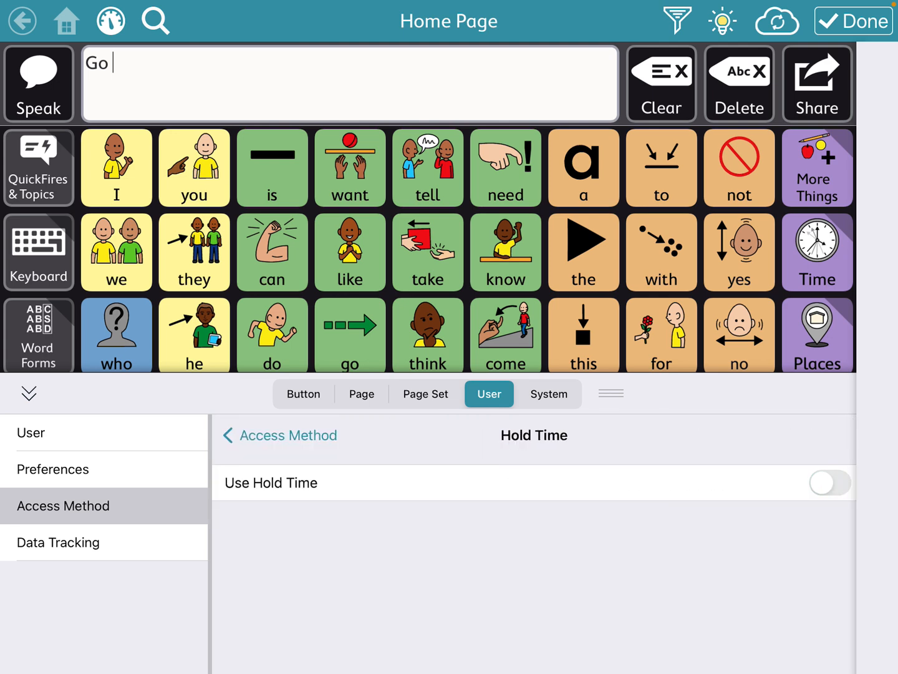
{"action": "left_click", "coordinate": [27, 394]}
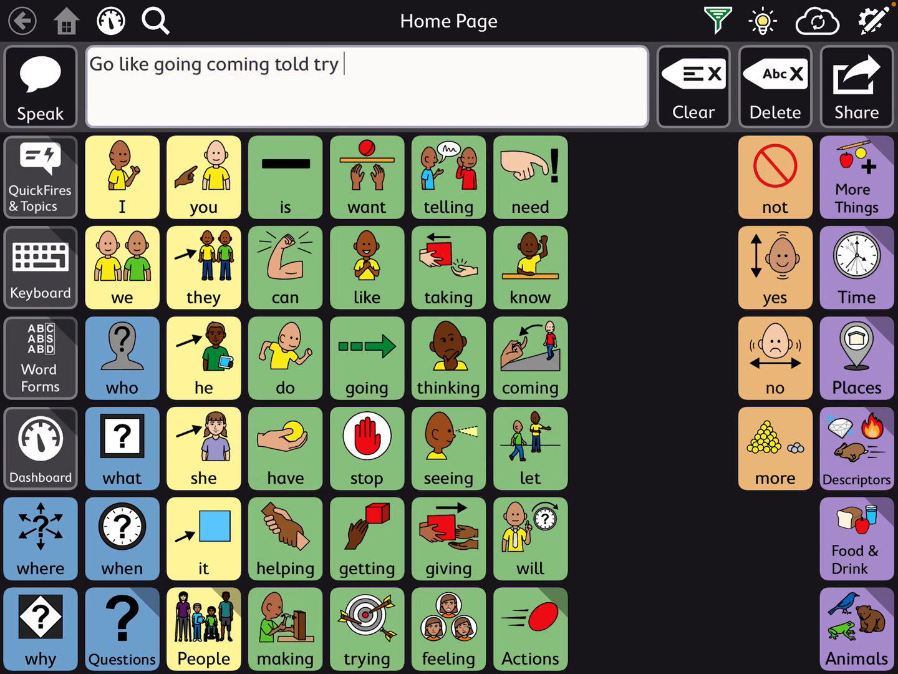
Test word selection so the message grows to 'Go like going coming told try seeing'.
{"action": "left_click", "coordinate": [448, 447]}
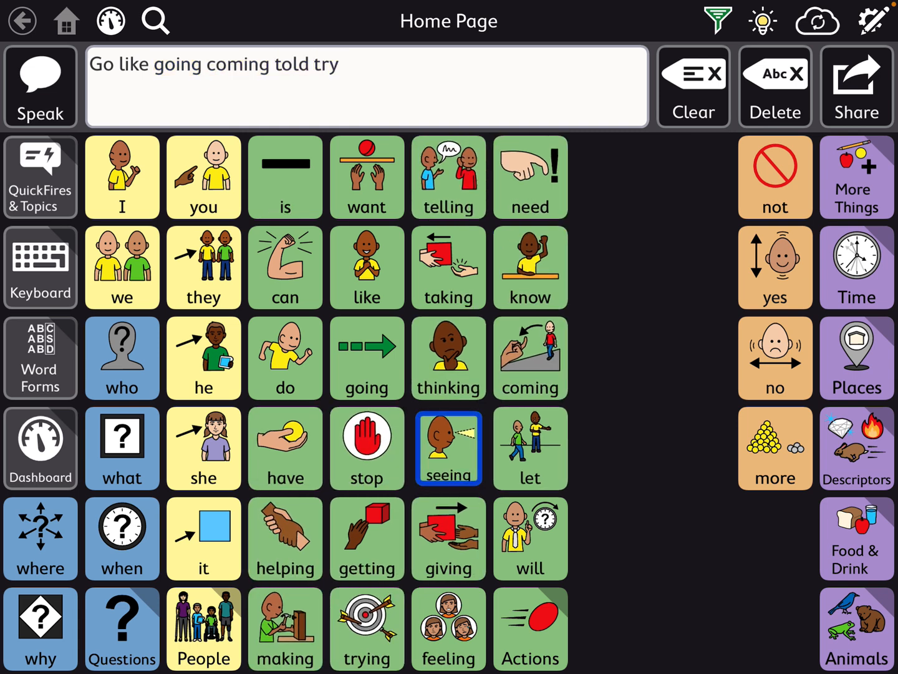
{"action": "left_click", "coordinate": [450, 447]}
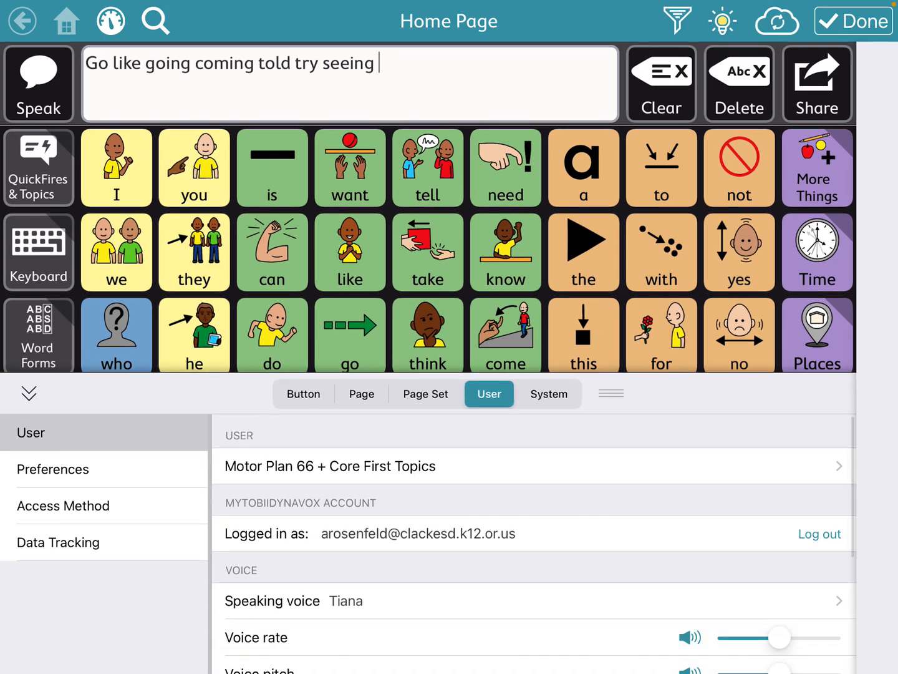
Switch the access method back to plain Touch and test it, extending the message to end 'think it had'.
{"action": "left_click", "coordinate": [62, 506]}
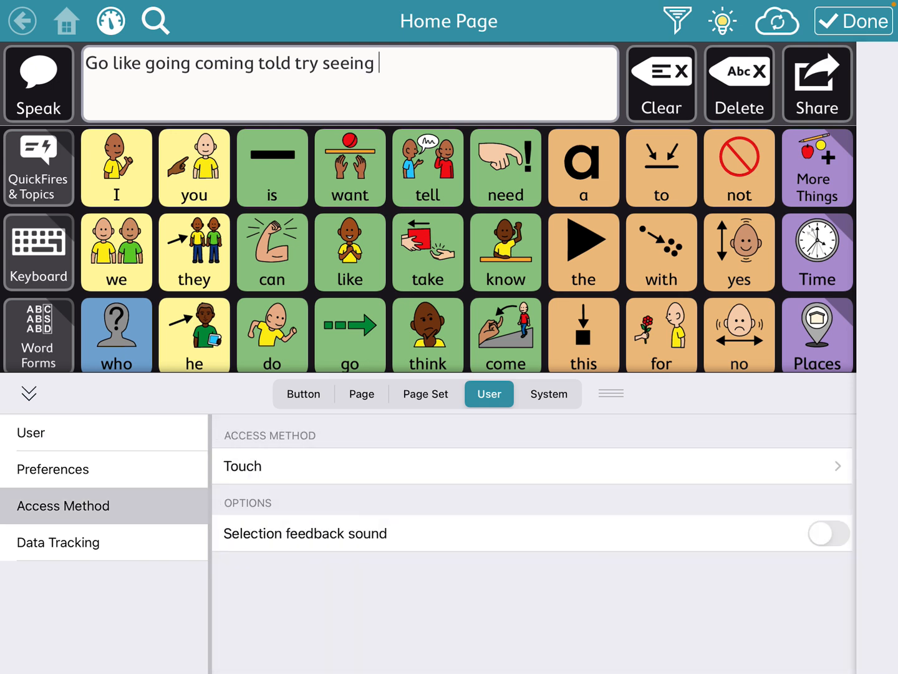
{"action": "left_click", "coordinate": [27, 395]}
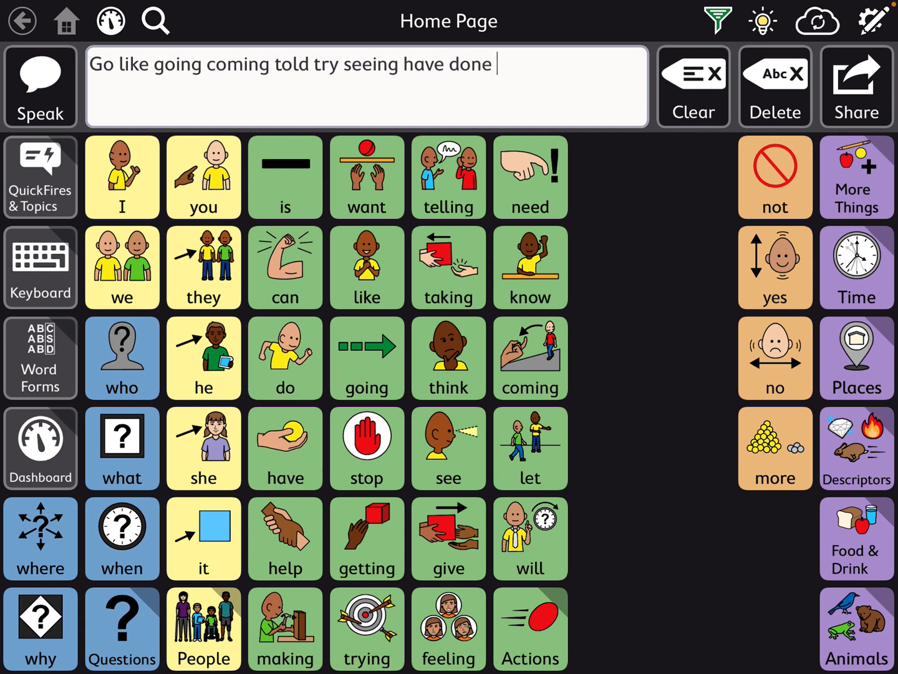
{"action": "left_click", "coordinate": [529, 267]}
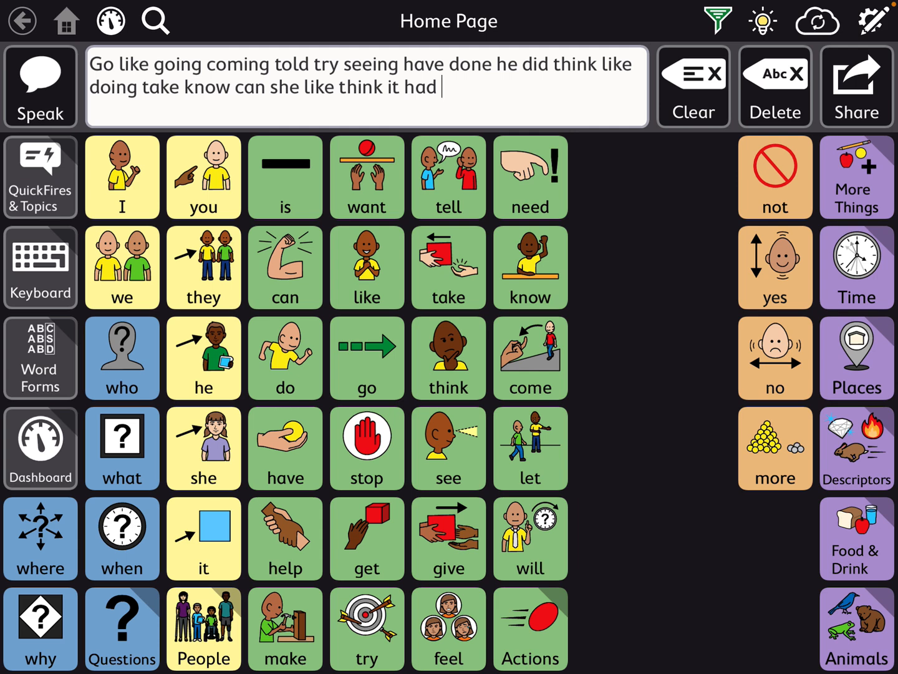
Check Hold Time in the user settings, leave it off, and return to the communication page.
{"action": "left_click", "coordinate": [873, 20]}
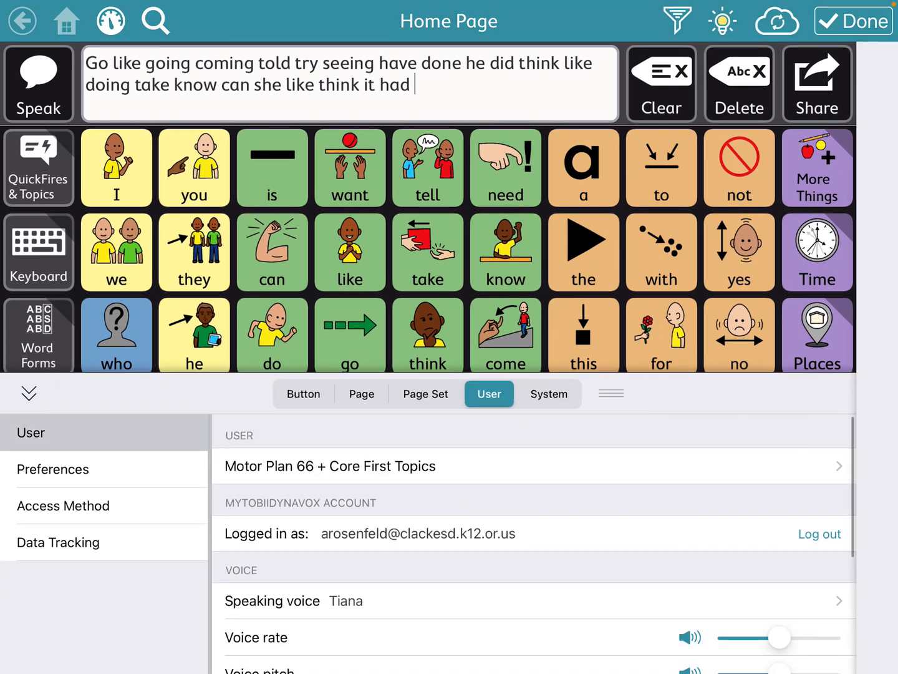
{"action": "left_click", "coordinate": [62, 506]}
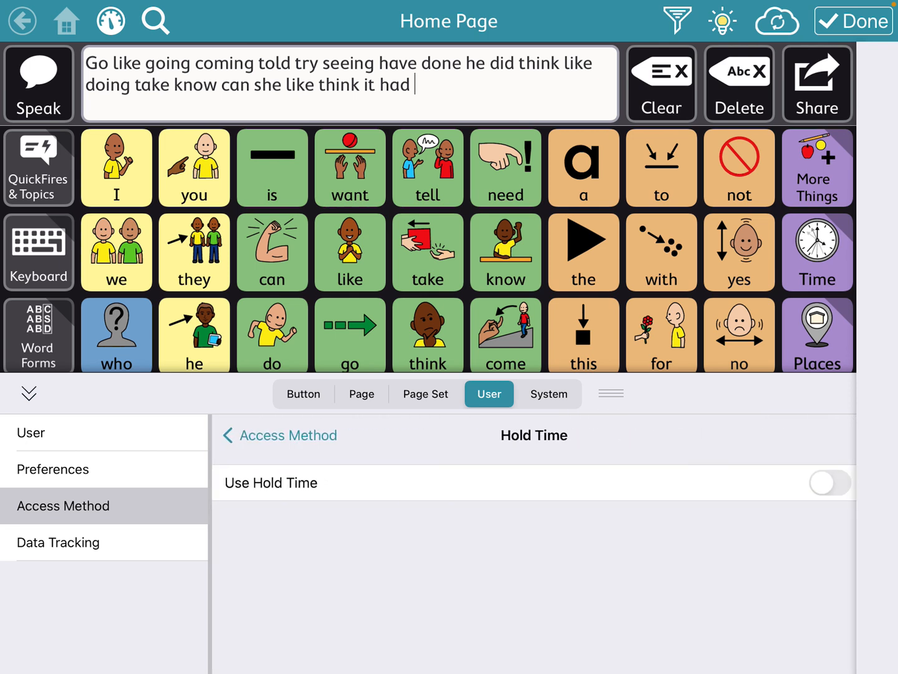
{"action": "left_click", "coordinate": [830, 482]}
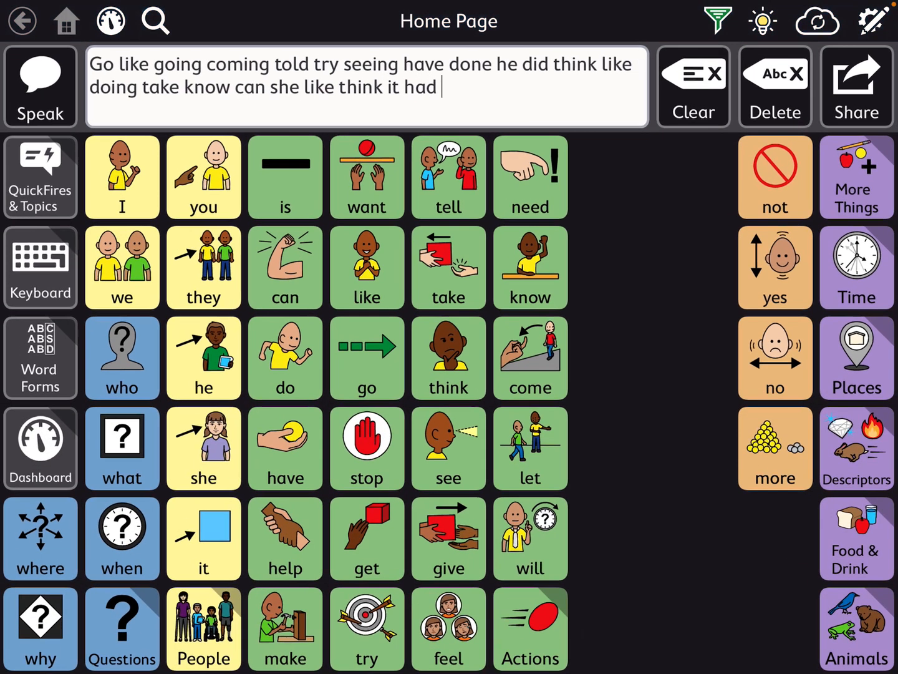
Test repeated presses of take and think so the message ends 'take think', then clear it.
{"action": "left_click", "coordinate": [449, 267]}
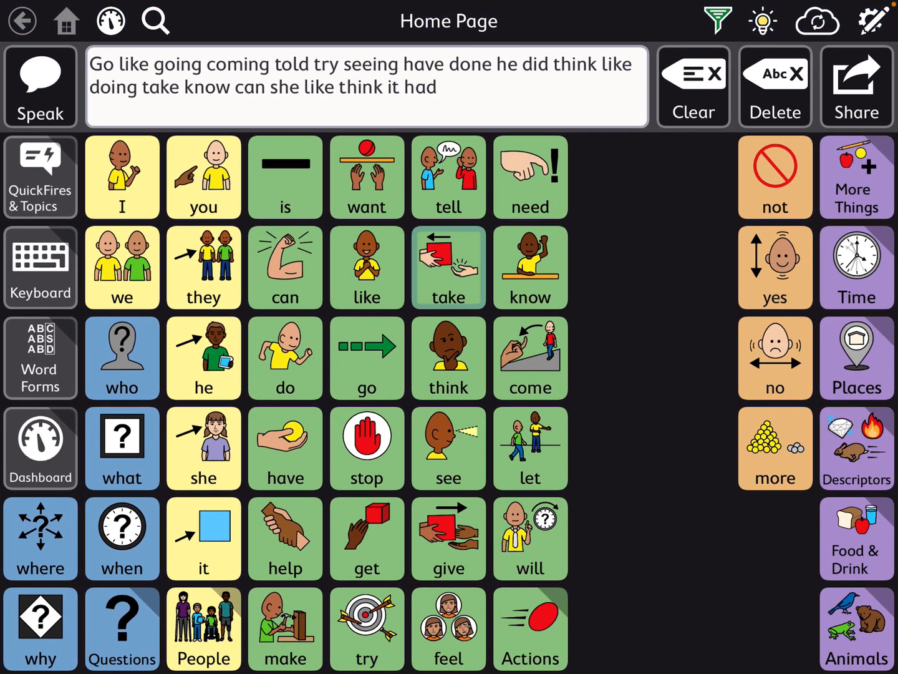
{"action": "left_click", "coordinate": [448, 266]}
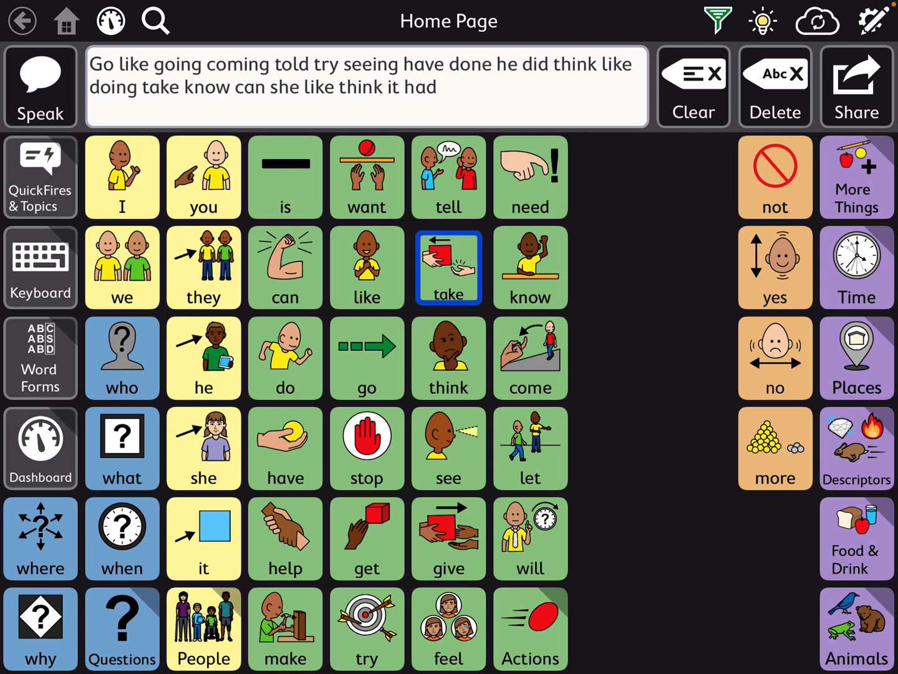
{"action": "left_click", "coordinate": [448, 267]}
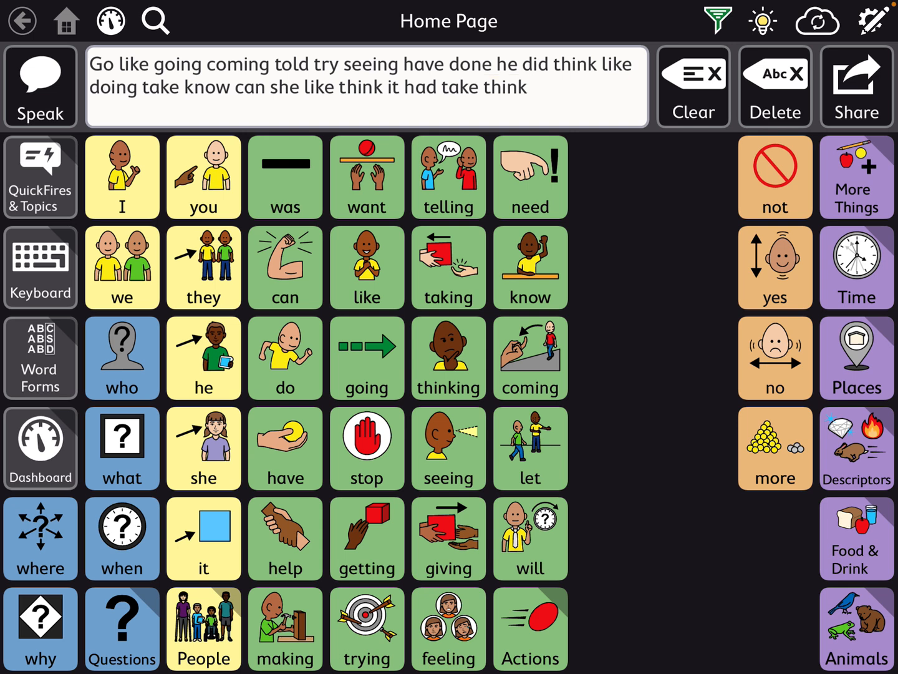
{"action": "left_click", "coordinate": [693, 86]}
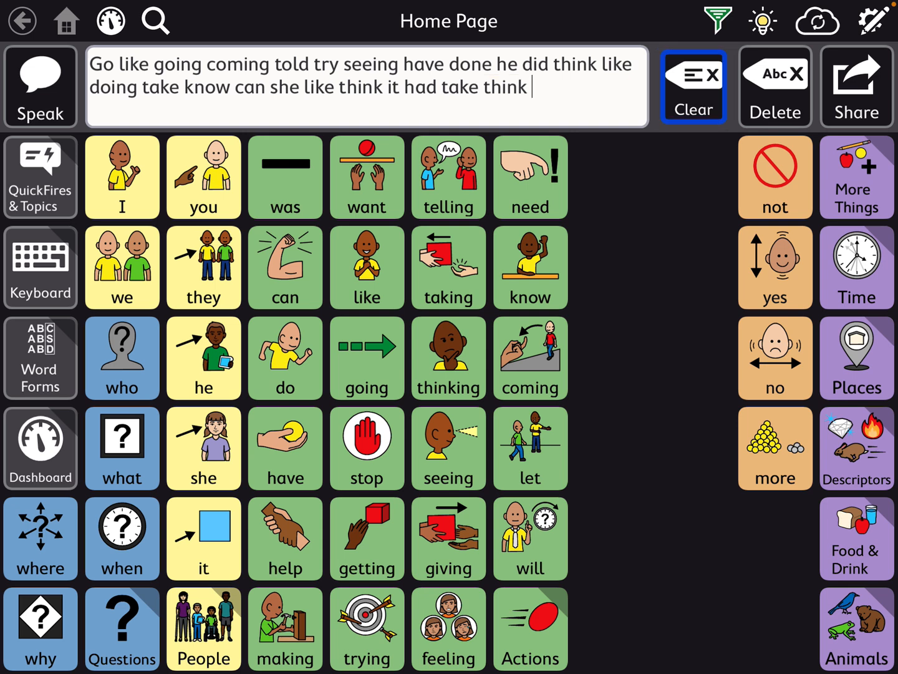
Clear the message and briefly check the user settings before testing again.
{"action": "left_click", "coordinate": [694, 86]}
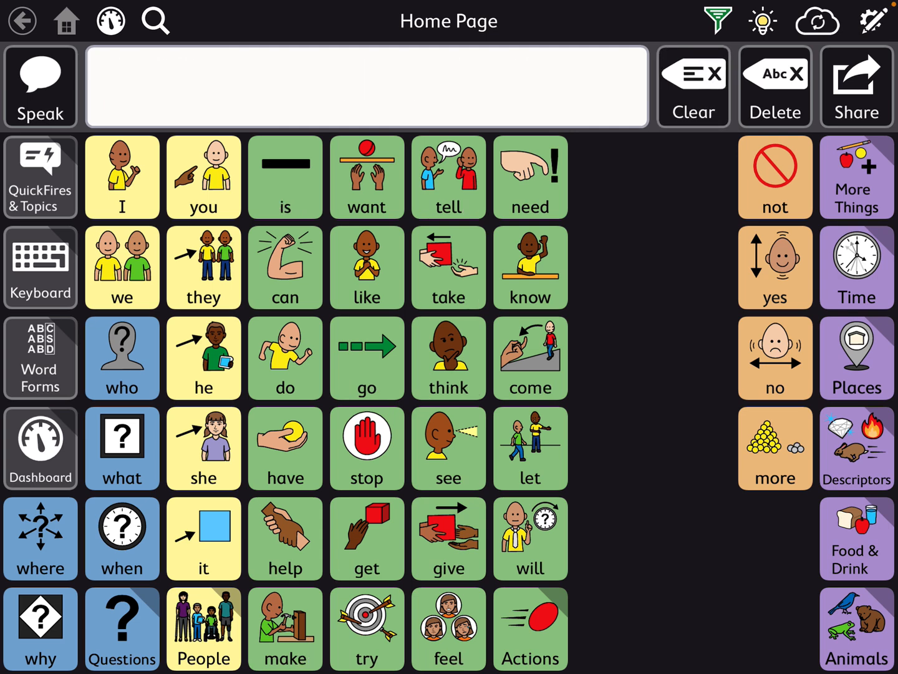
{"action": "left_click", "coordinate": [872, 20]}
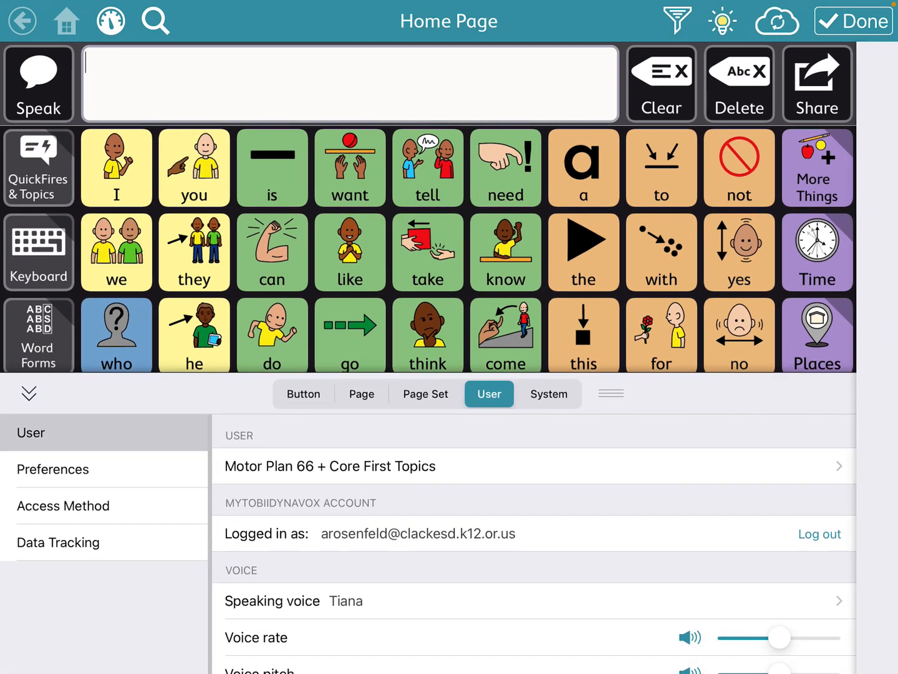
{"action": "left_click", "coordinate": [62, 505]}
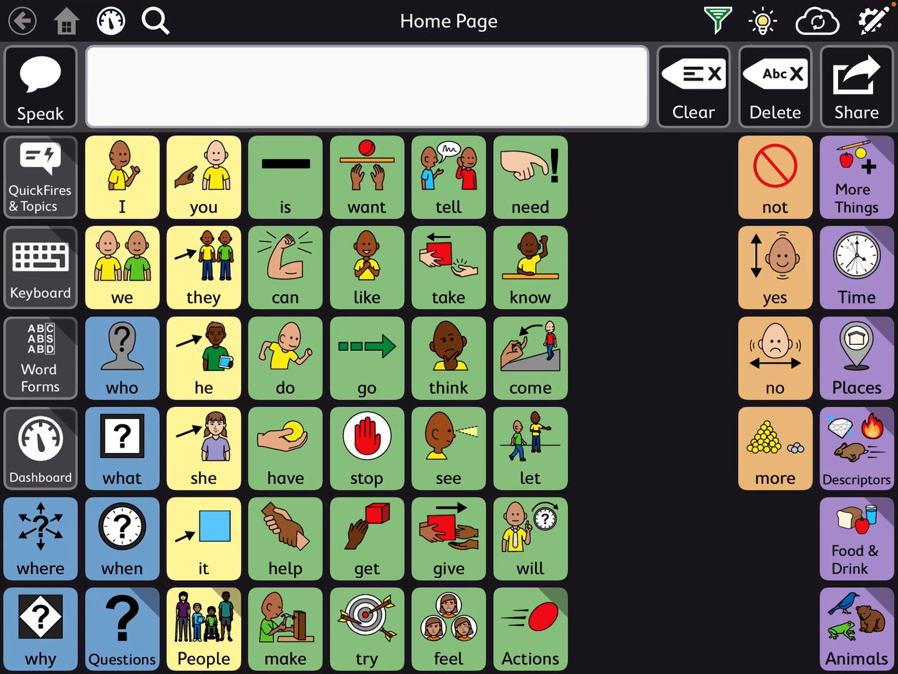
Press take repeatedly to build 'Take take take take take take', then bring up the access method list.
{"action": "left_click", "coordinate": [449, 267]}
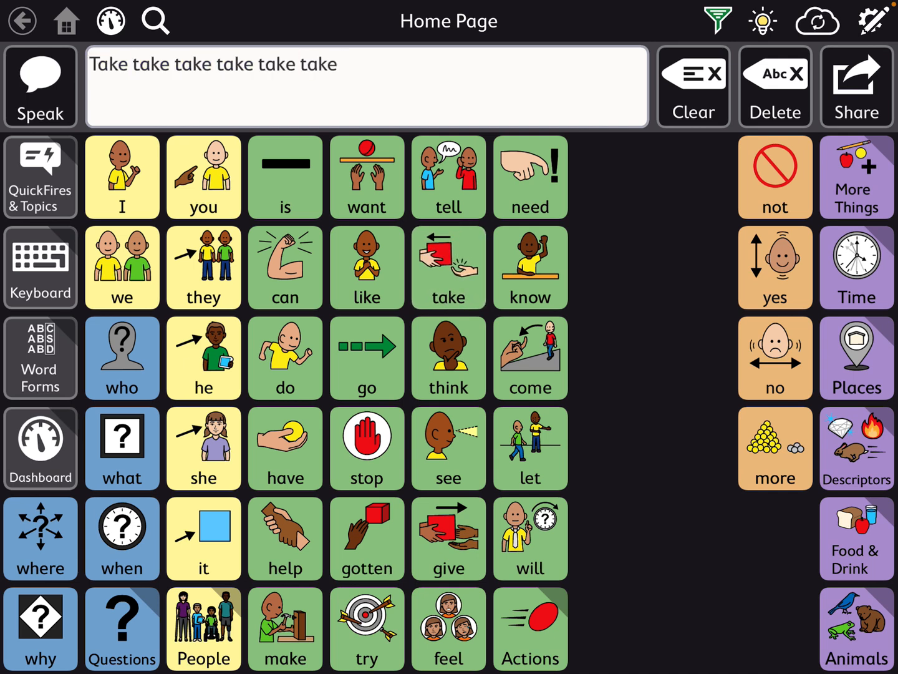
{"action": "left_click", "coordinate": [449, 267]}
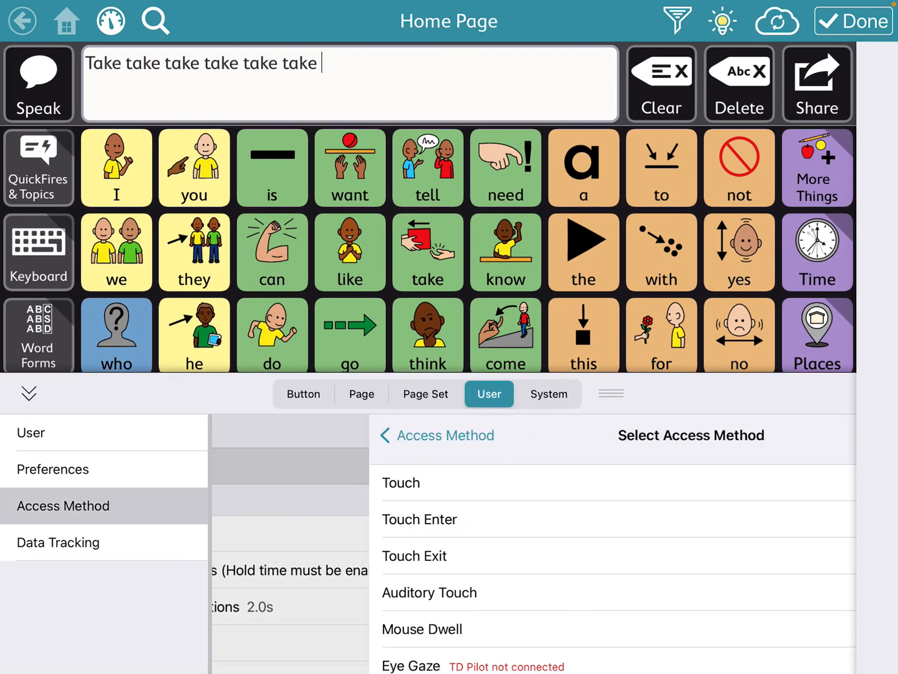
Set the access method to Touch Enter and return to the home page to test it.
{"action": "left_click", "coordinate": [419, 519]}
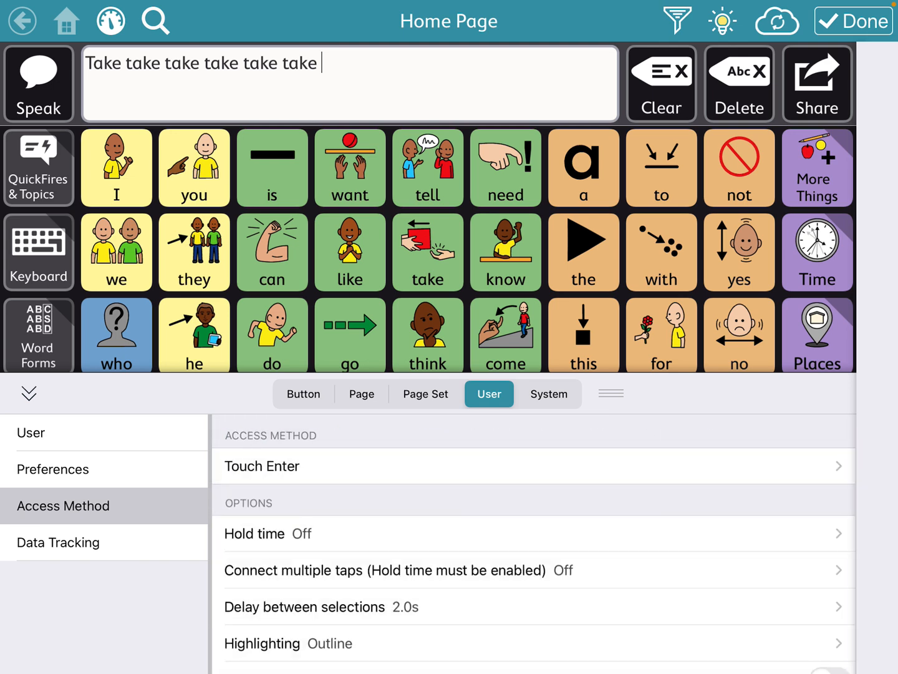
{"action": "left_click", "coordinate": [322, 607]}
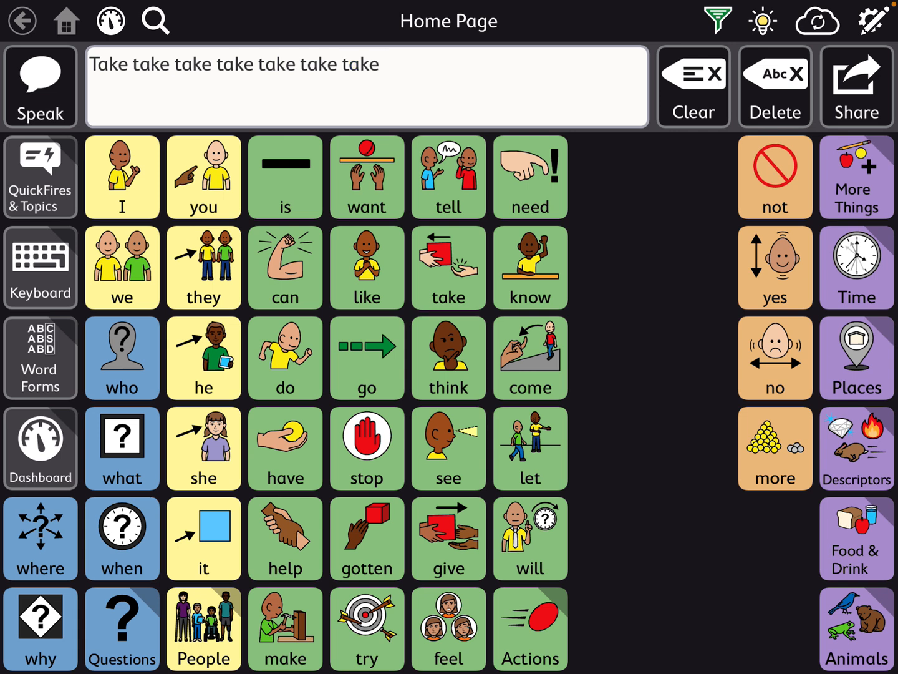
Test take under Touch Enter with its delay, then clear the message.
{"action": "left_click", "coordinate": [449, 267]}
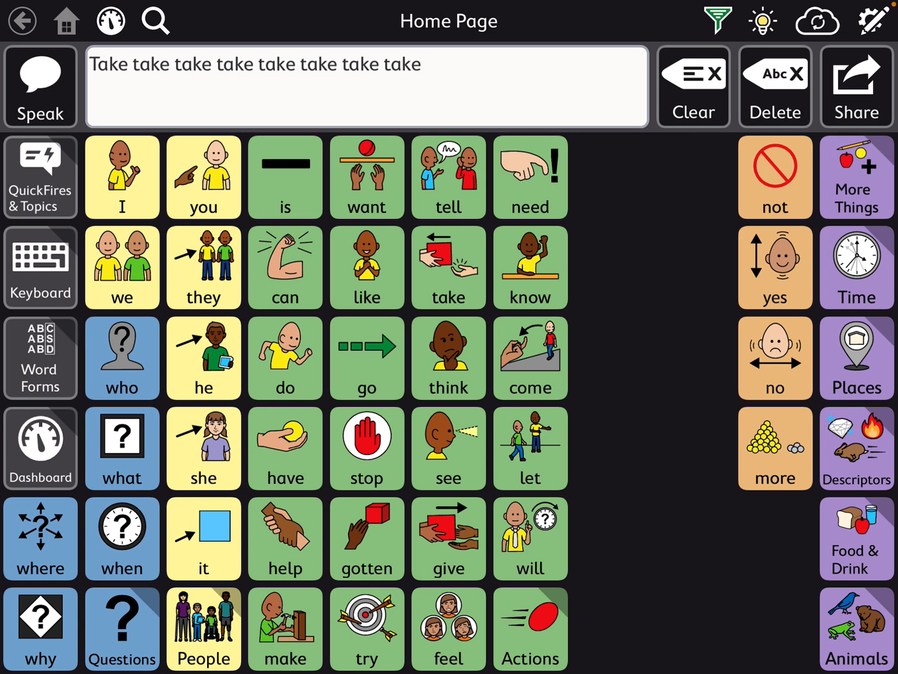
{"action": "left_click", "coordinate": [773, 86]}
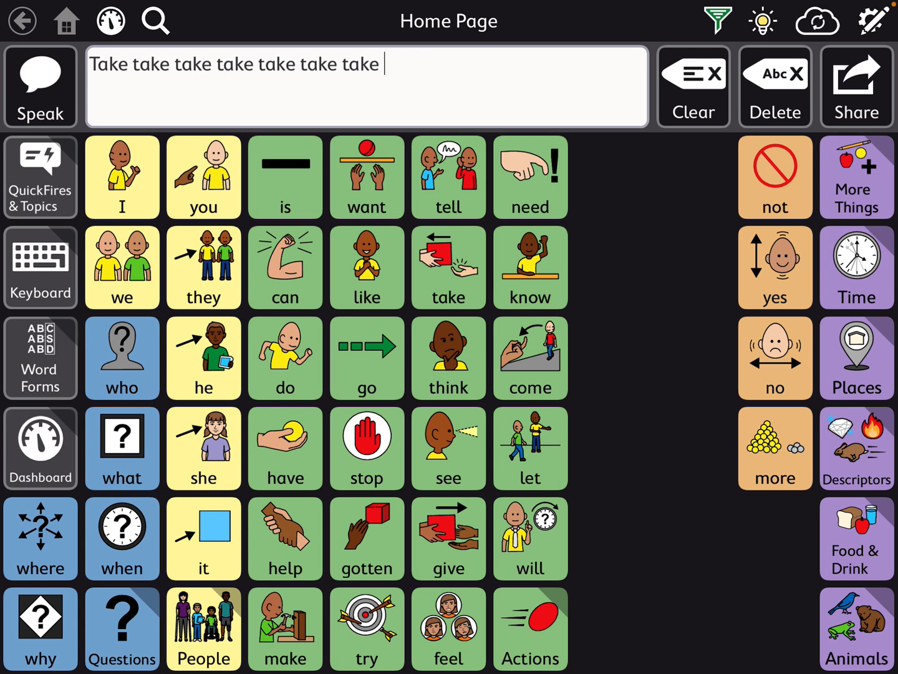
{"action": "left_click", "coordinate": [692, 86]}
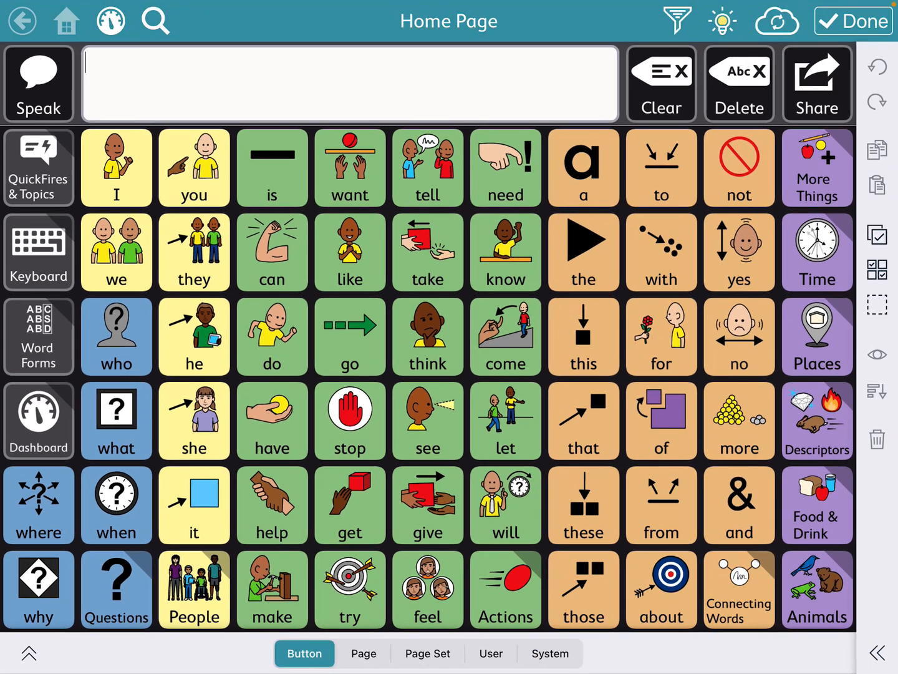
Reopen the Access Method settings showing Touch Enter with a 2.0 s selection delay.
{"action": "left_click", "coordinate": [490, 654]}
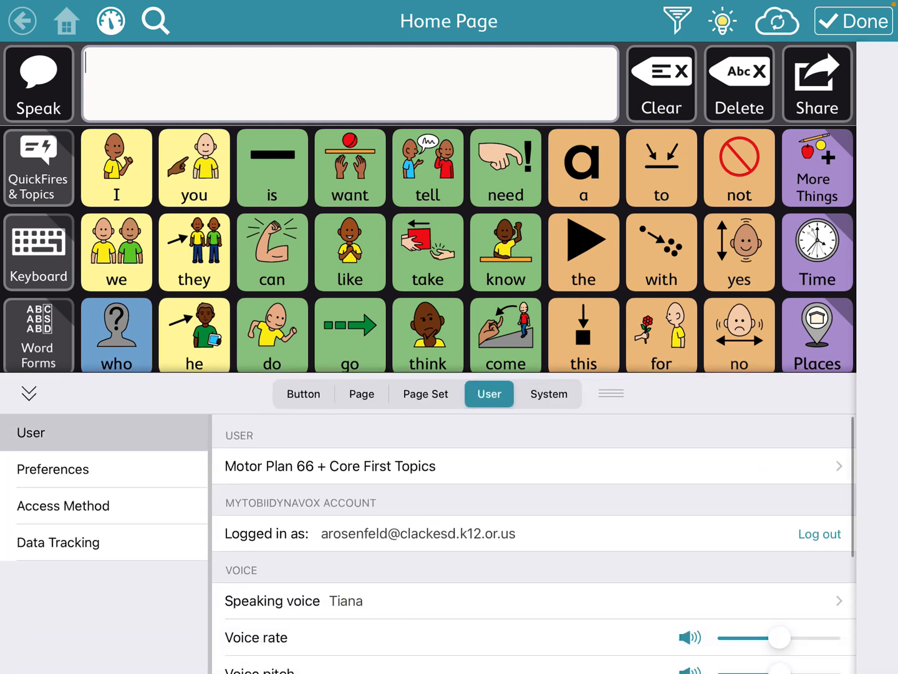
{"action": "left_click", "coordinate": [62, 505]}
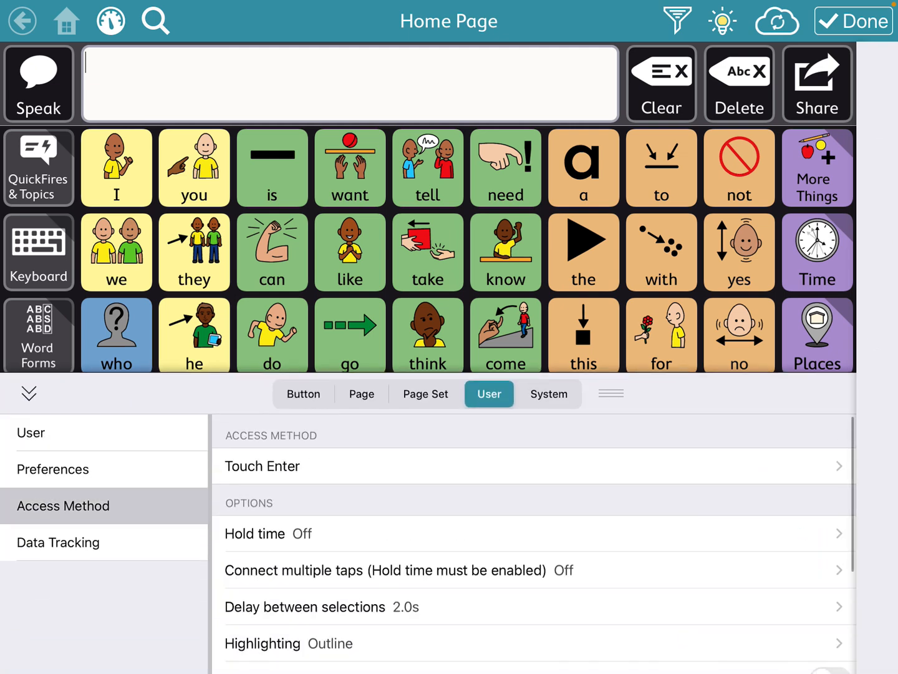